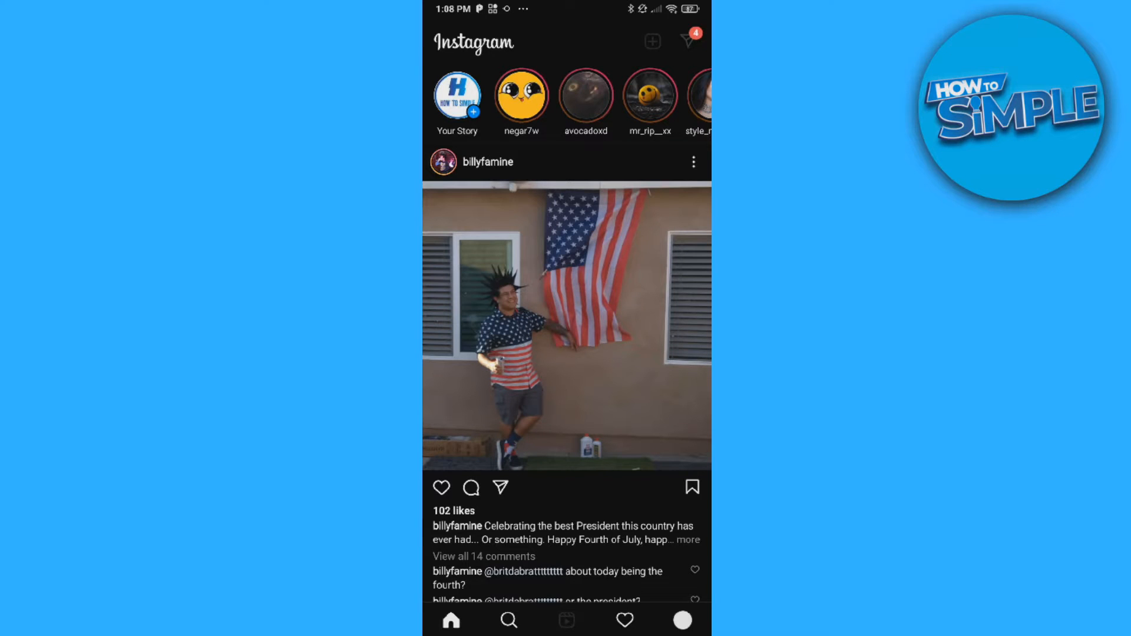
Open the how_to_simple_ profile, briefly visit Settings, and return to the profile.
{"action": "left_click", "coordinate": [509, 619]}
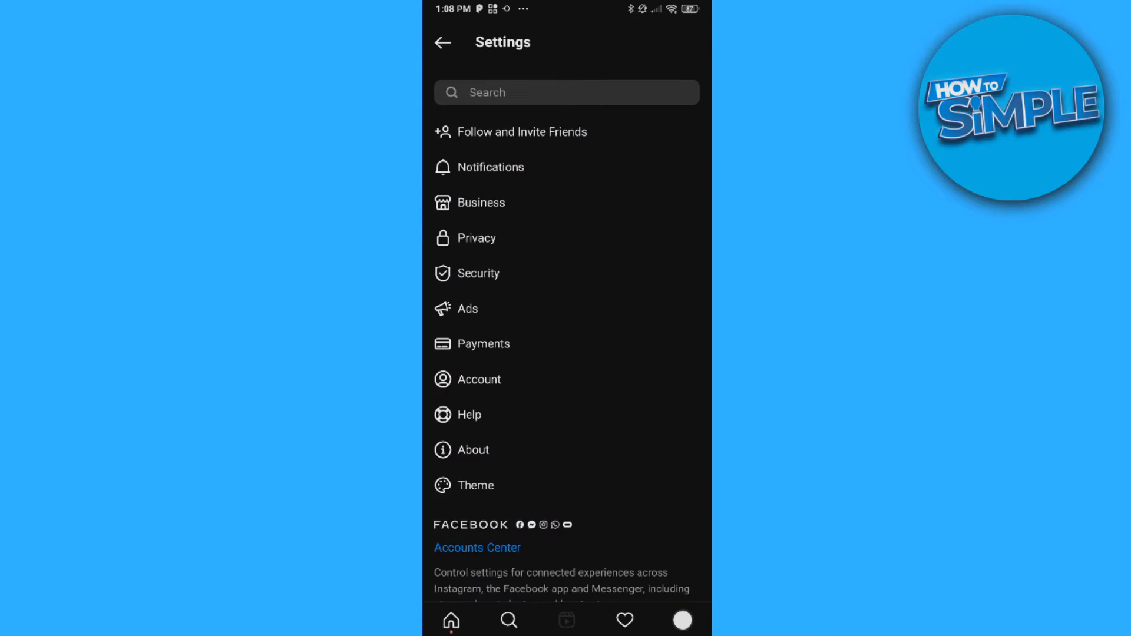
{"action": "left_click", "coordinate": [443, 42]}
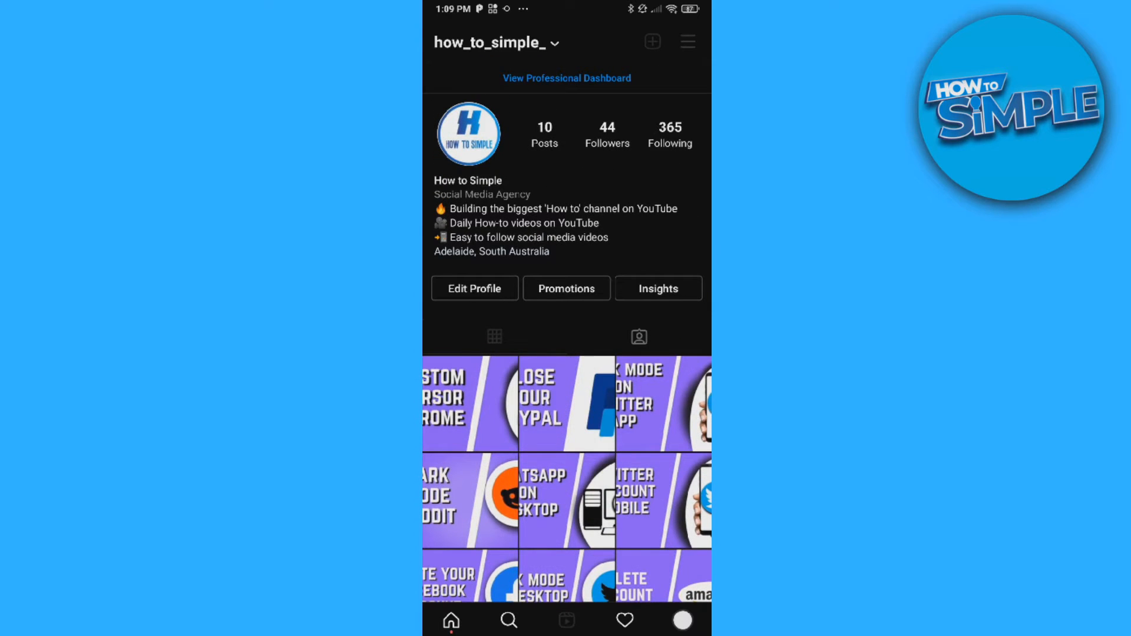
Check under Settings > Account > Switch Account Type that the account is professional.
{"action": "left_click", "coordinate": [686, 42]}
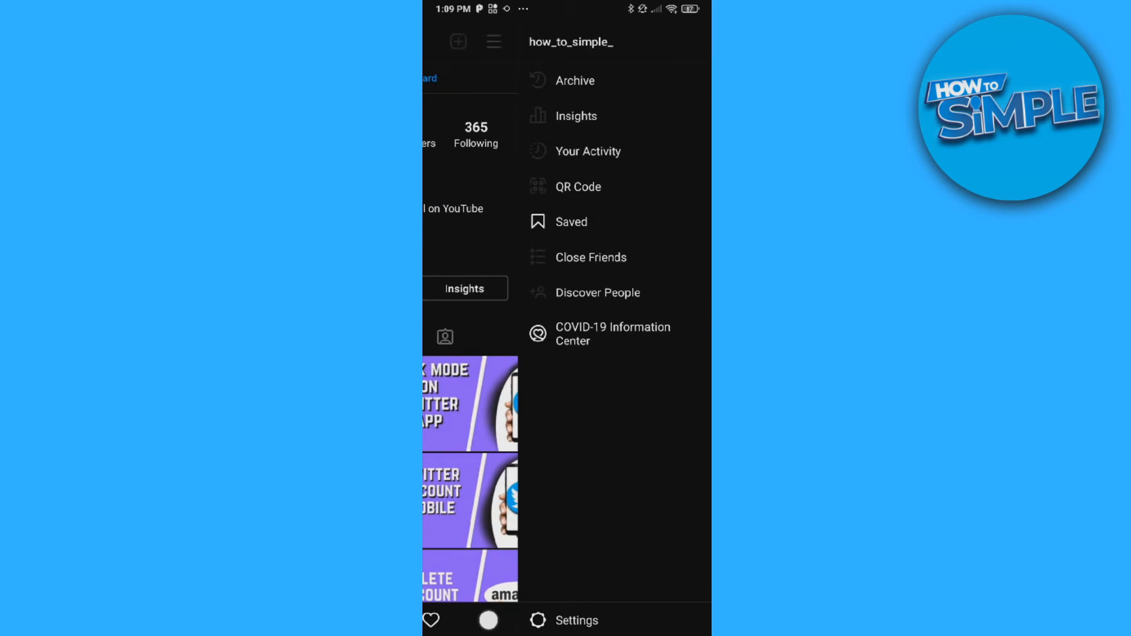
{"action": "left_click", "coordinate": [581, 620]}
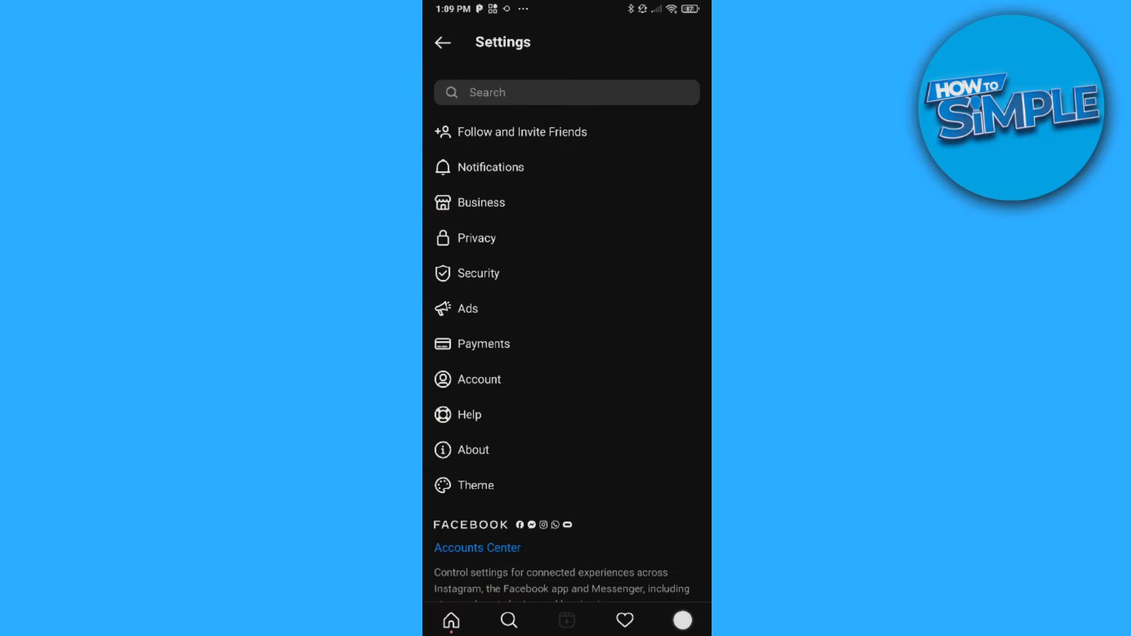
{"action": "left_click", "coordinate": [479, 378]}
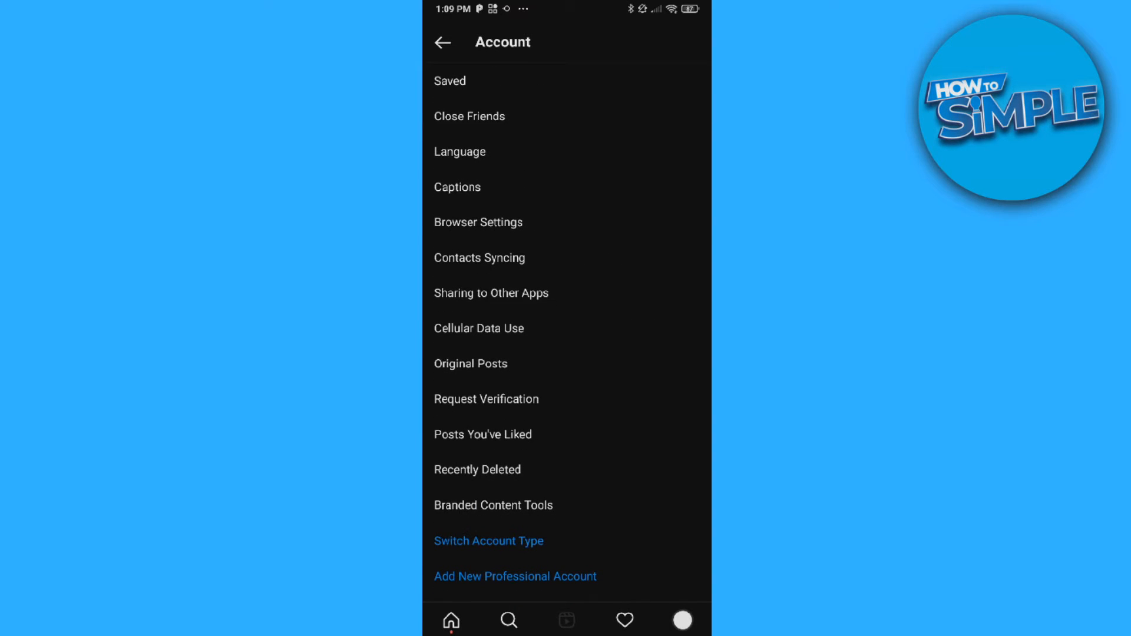
{"action": "left_click", "coordinate": [488, 540]}
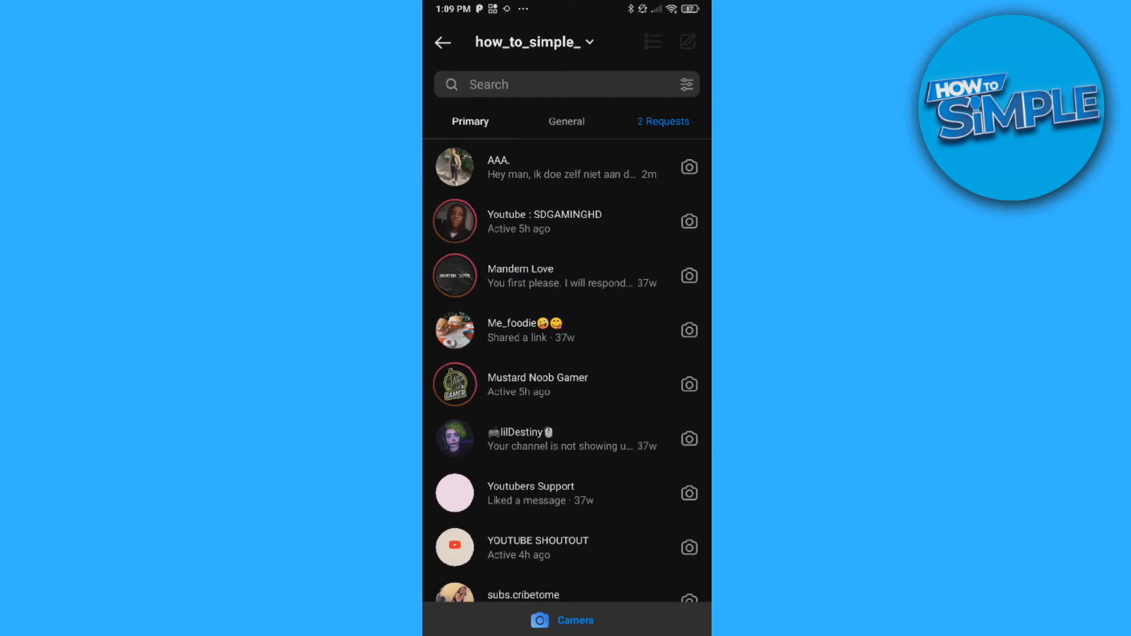
Scroll down the Direct conversation list.
{"action": "scroll", "scroll_direction": "down", "scroll_amount": 3}
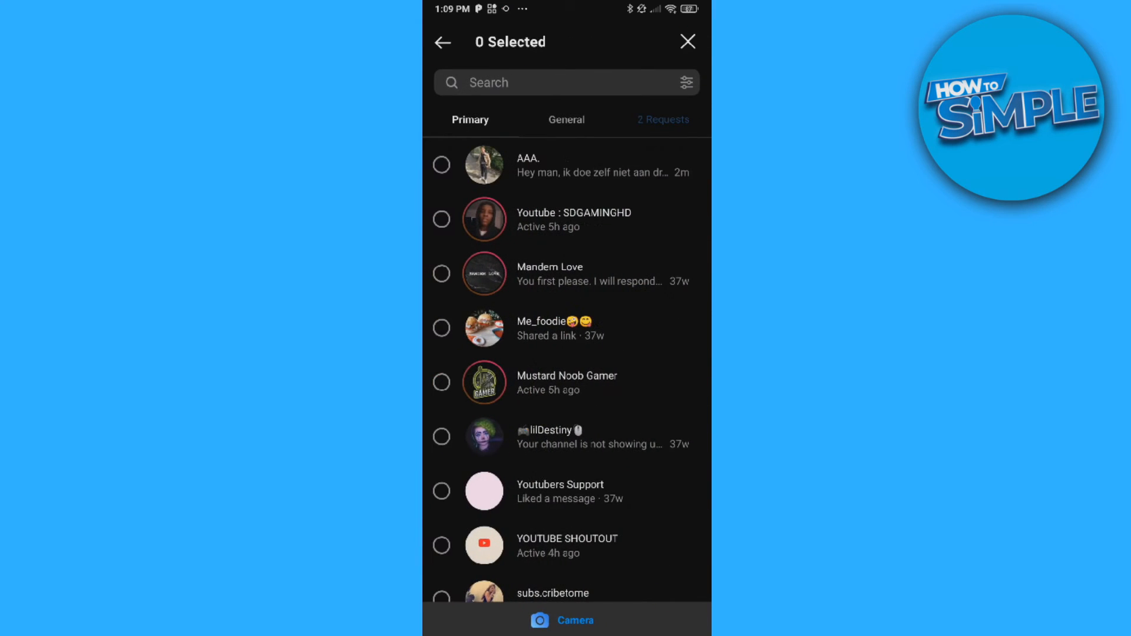
{"action": "left_click", "coordinate": [441, 273]}
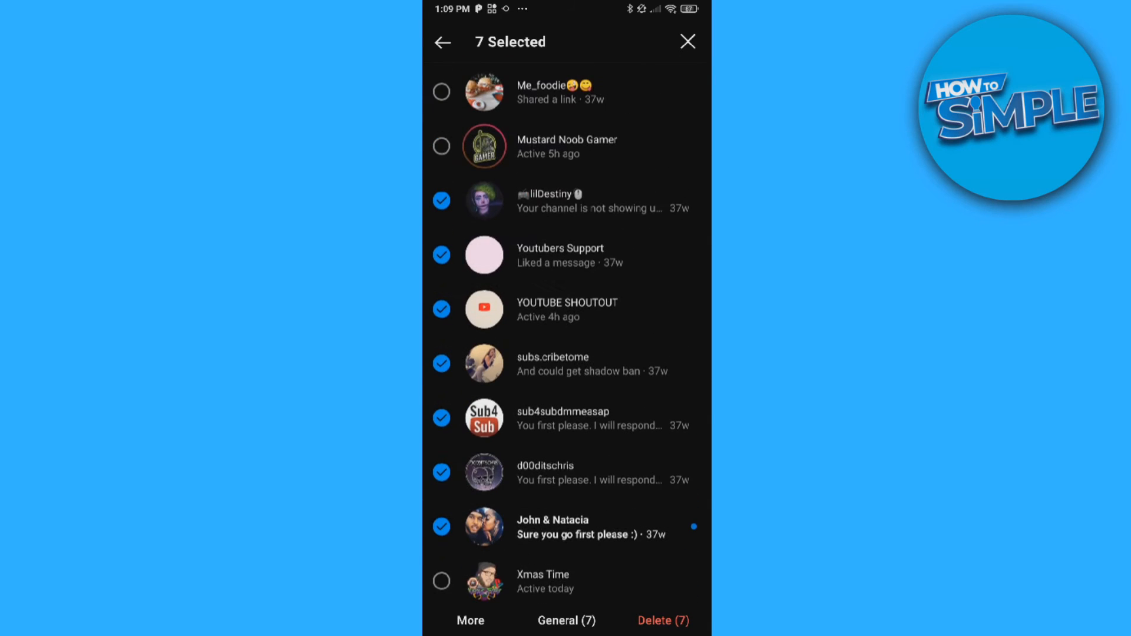
{"action": "left_click", "coordinate": [661, 620]}
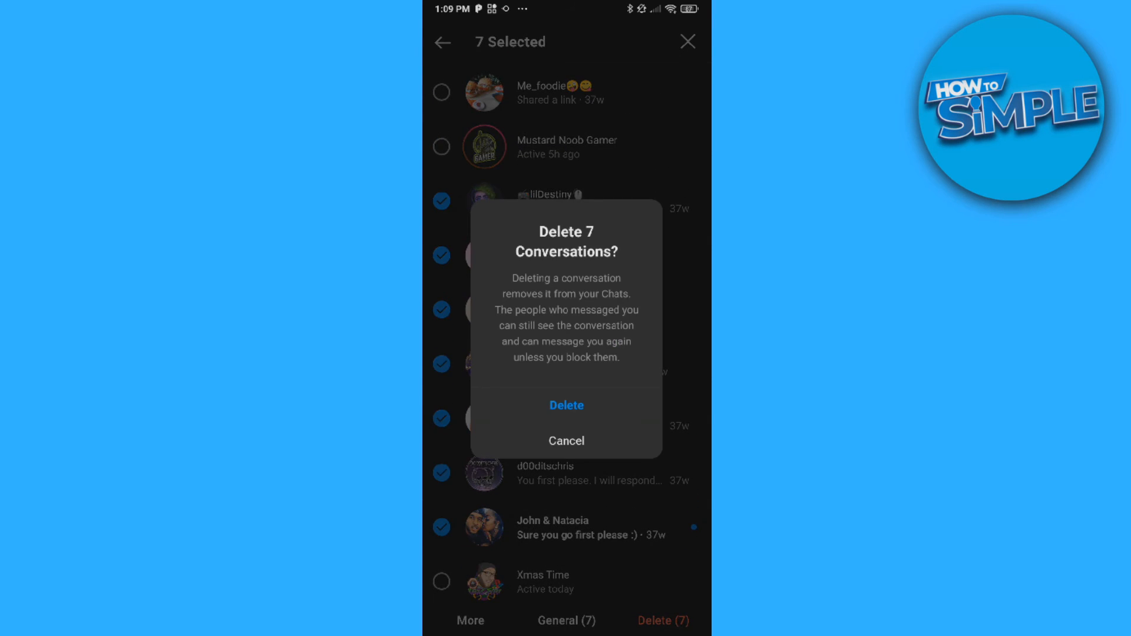
Confirm deleting the seven conversations, then return to the how_to_simple_ profile.
{"action": "left_click", "coordinate": [566, 404]}
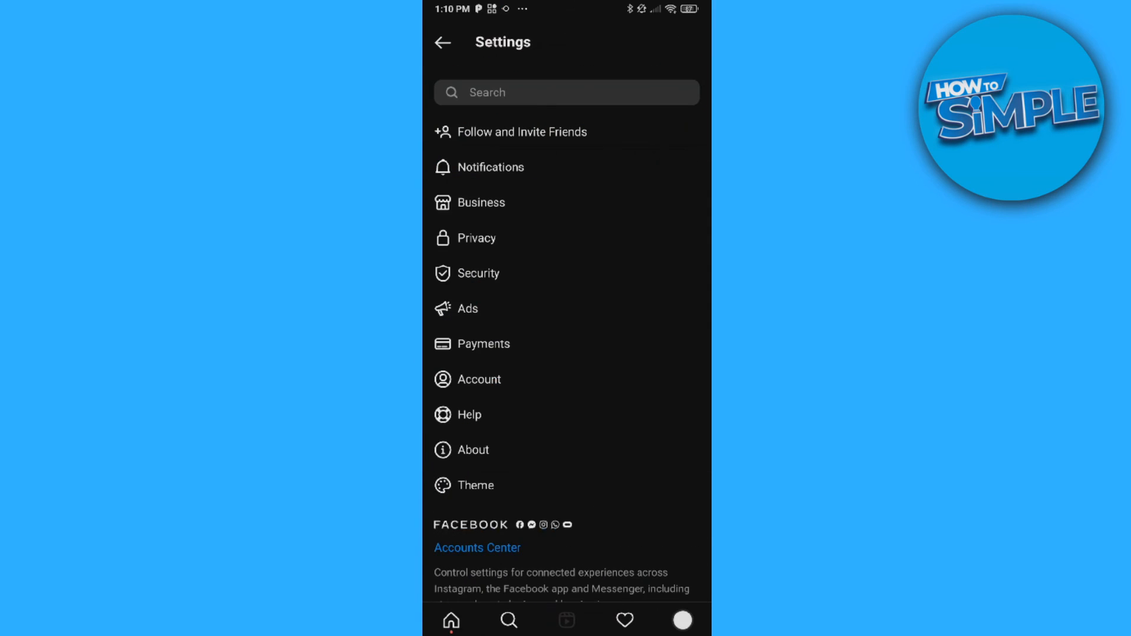
{"action": "left_click", "coordinate": [442, 42]}
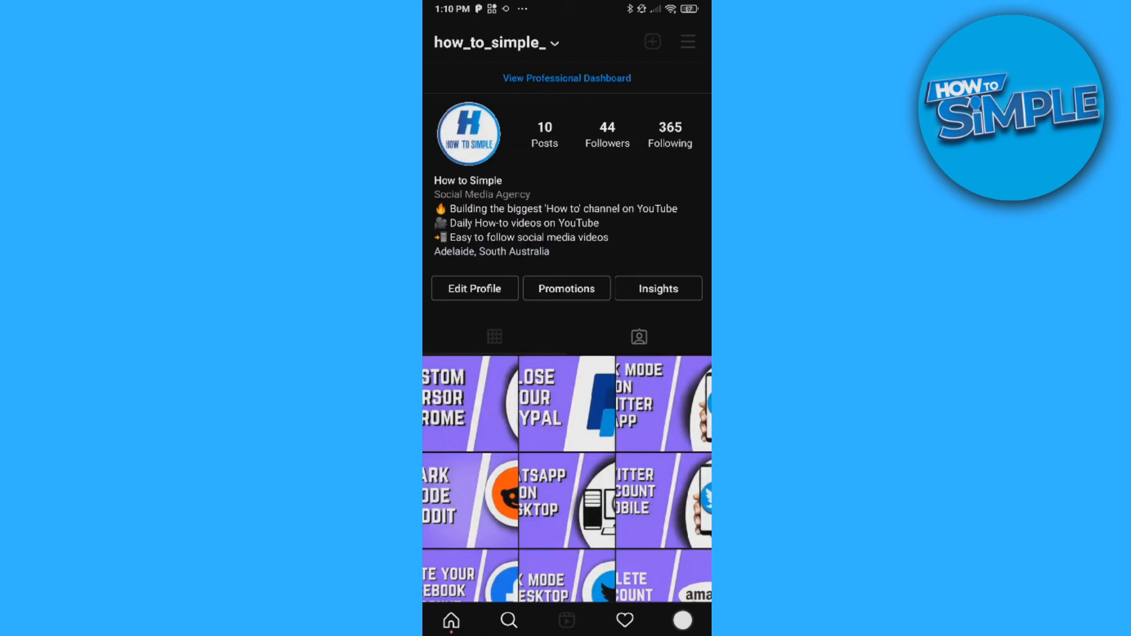